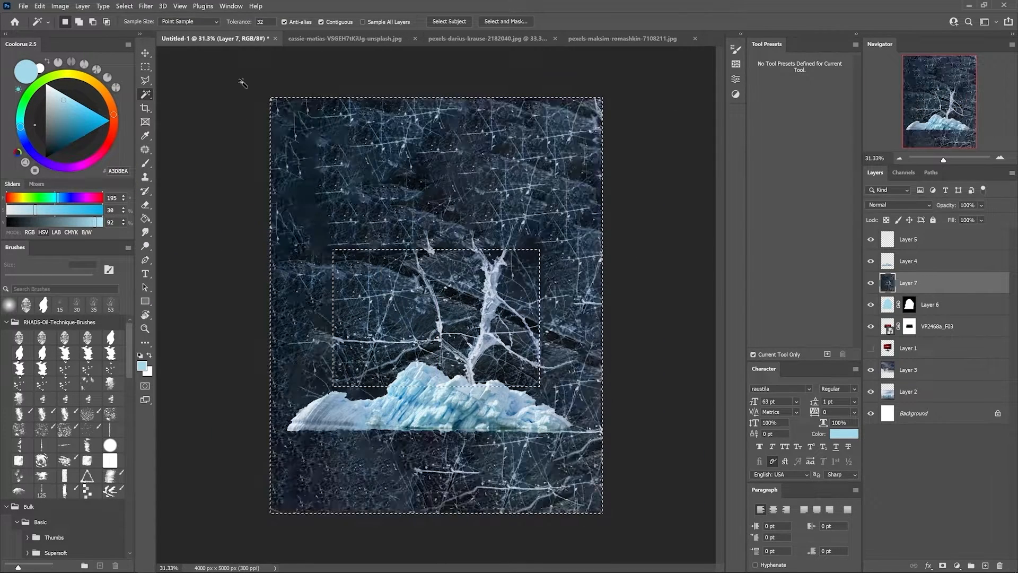
- Set the cracked ice texture layer's blend mode to Lighter Color
left_click(899, 204)
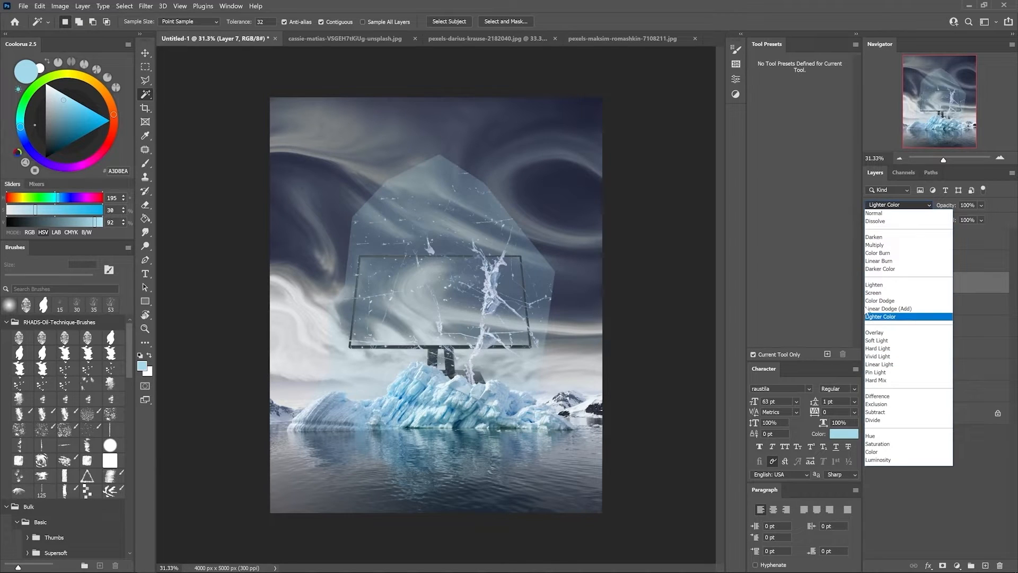
left_click(874, 287)
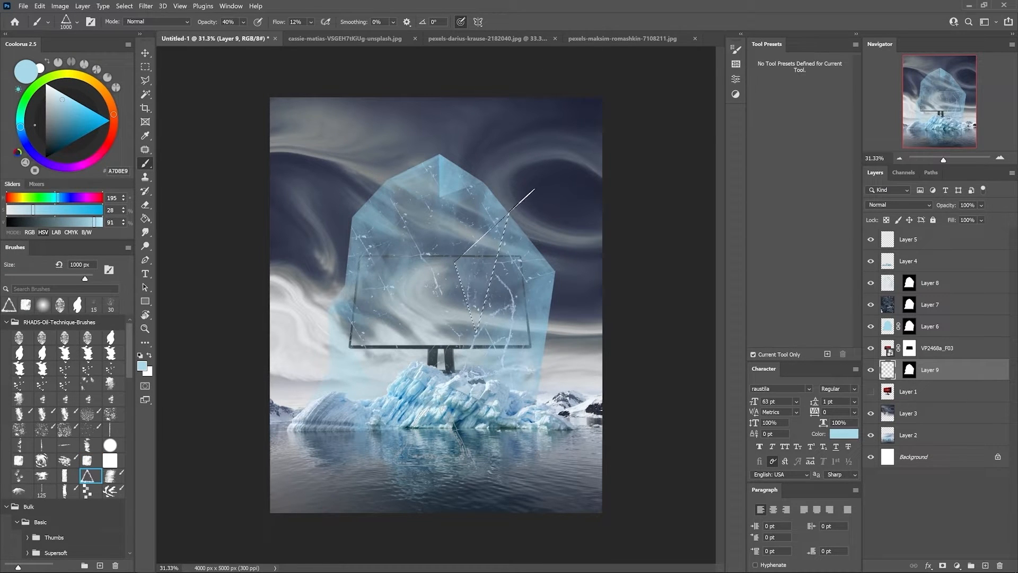
- Refine the crystal texture, place the parrot, and draw a rainbow gradient triangle below the crystal
left_click(145, 67)
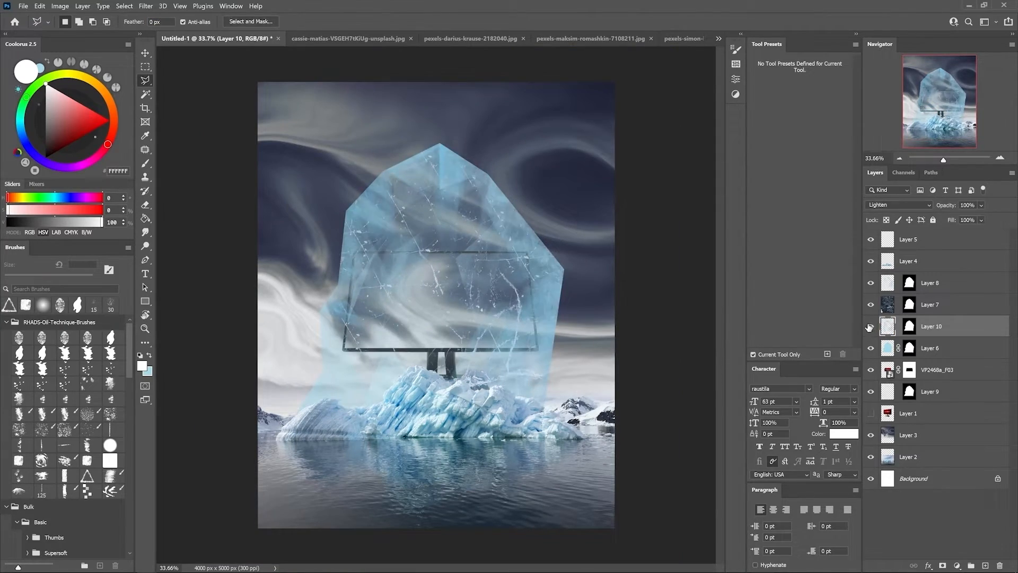
left_click(367, 38)
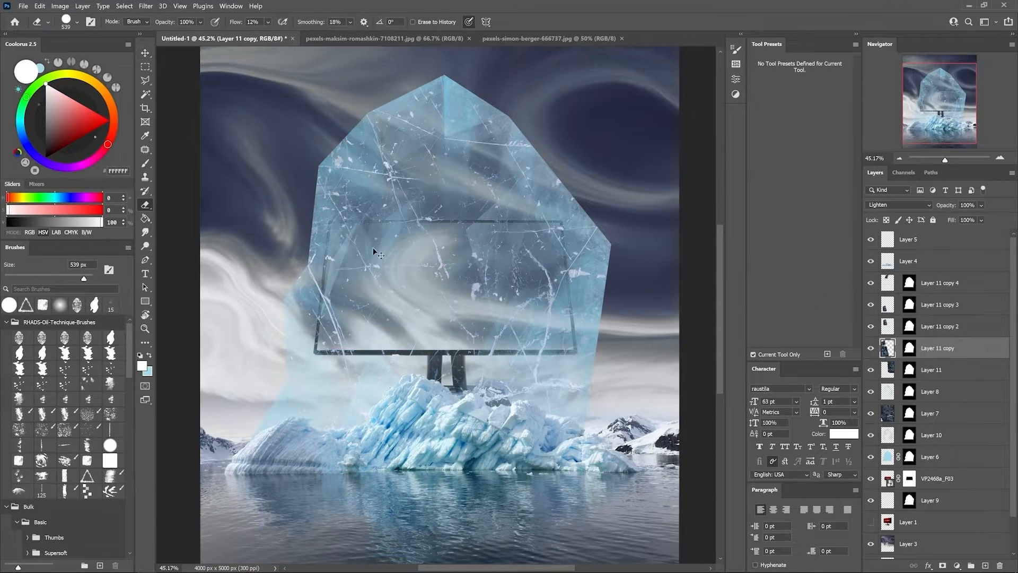
left_click(935, 369)
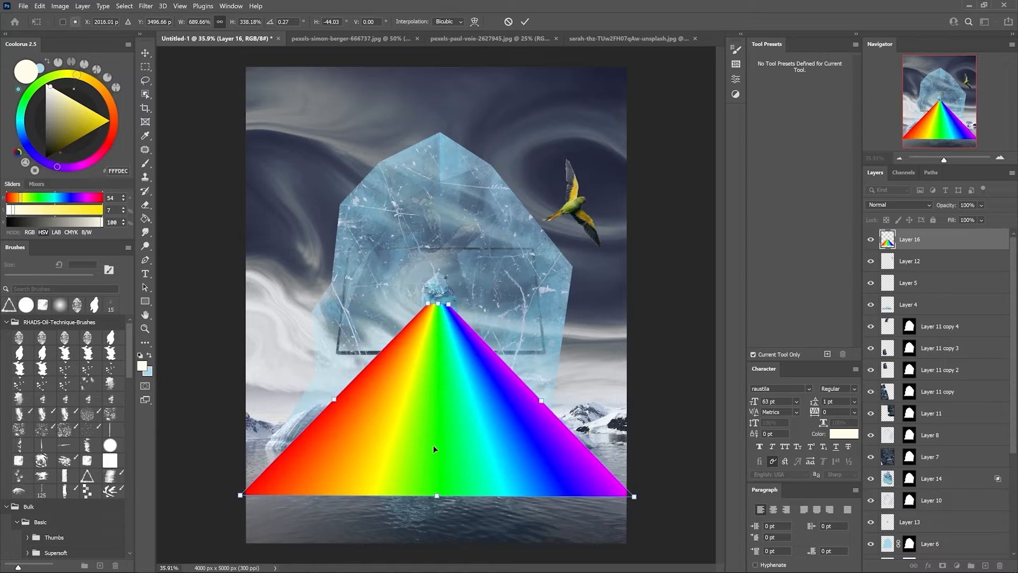
- Commit the rainbow triangle's shape and soften it with a Motion Blur
left_click(145, 7)
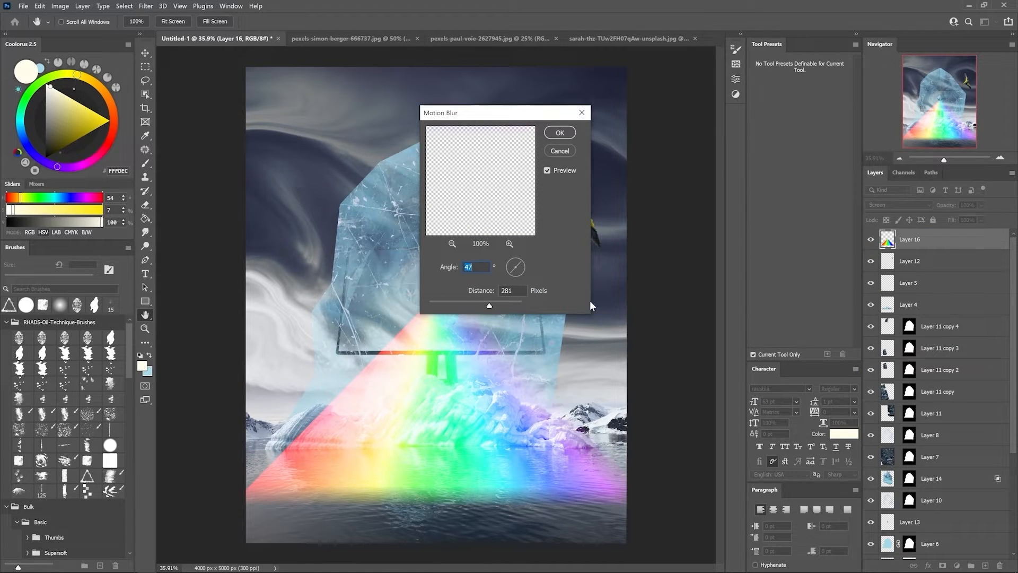
left_click(559, 133)
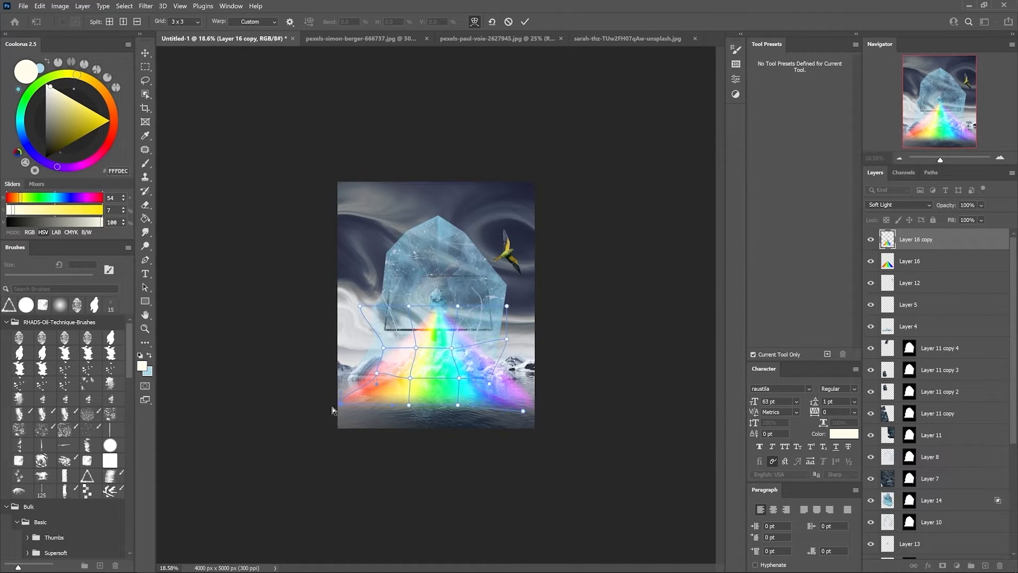
left_click(908, 260)
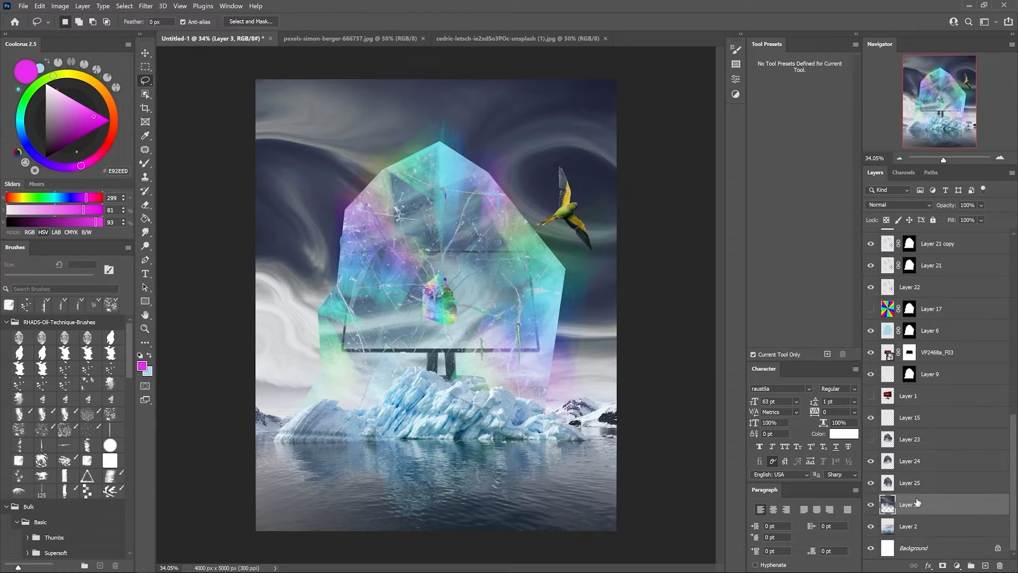
- Change the blend mode of another layer to build the pink and blue sunset sky
left_click(909, 460)
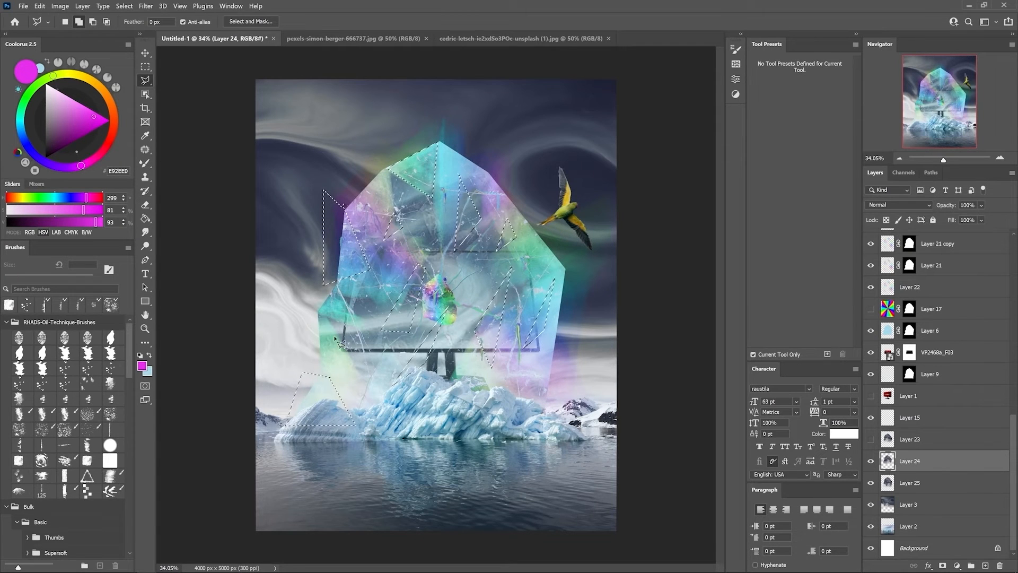
left_click(899, 205)
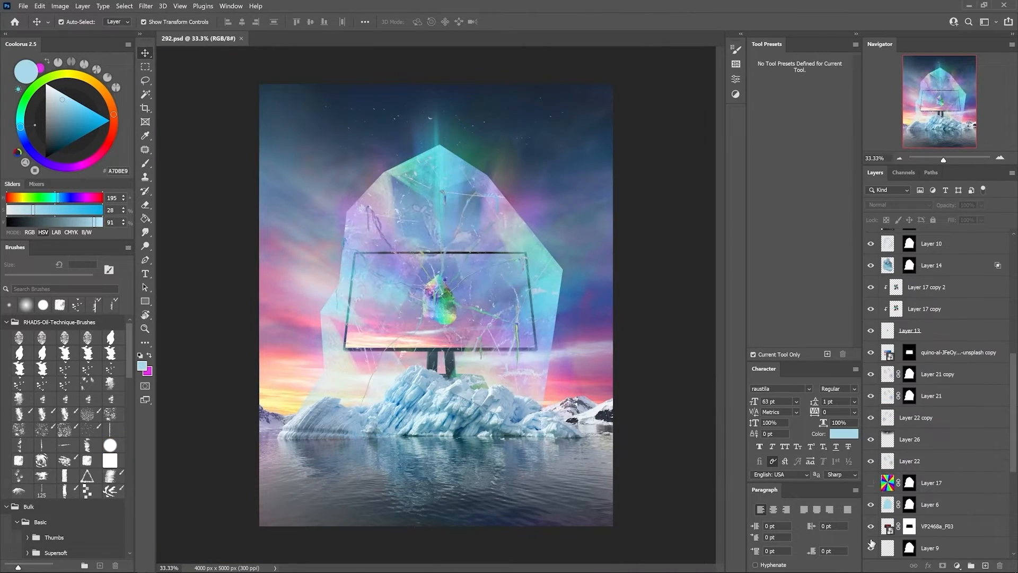
- Swirl the rainbow into the crystal and apply a Ripple distortion to the water reflection
left_click(145, 7)
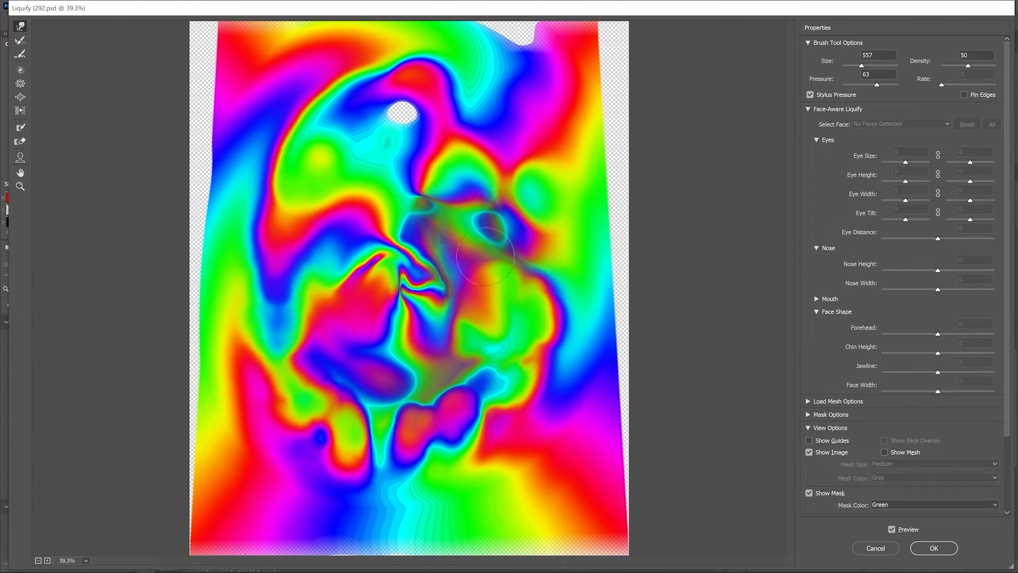
left_click(933, 547)
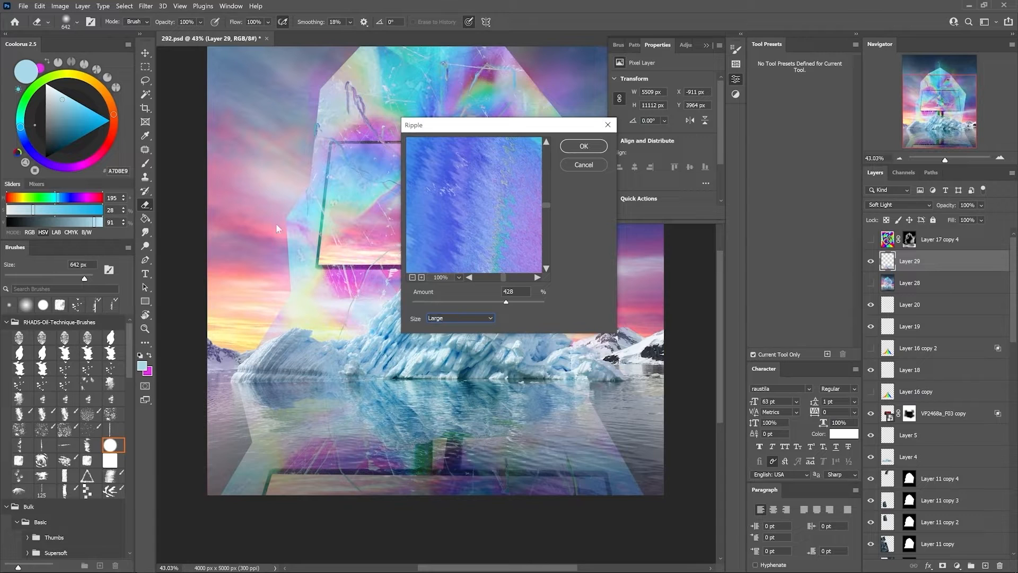
left_click(582, 146)
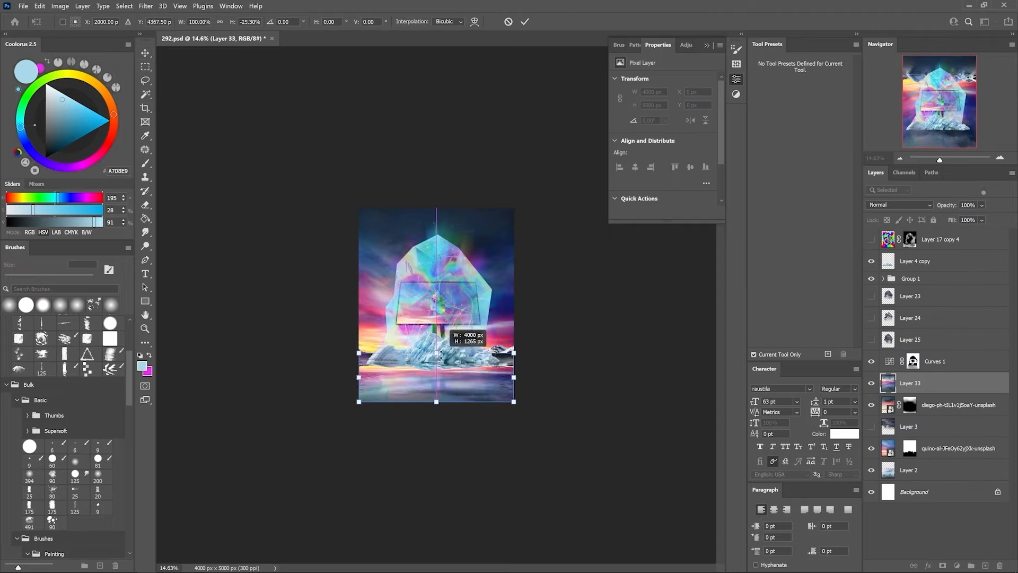
- Set the stretched scene copy to Soft Light and start transforming it into place
left_click(898, 204)
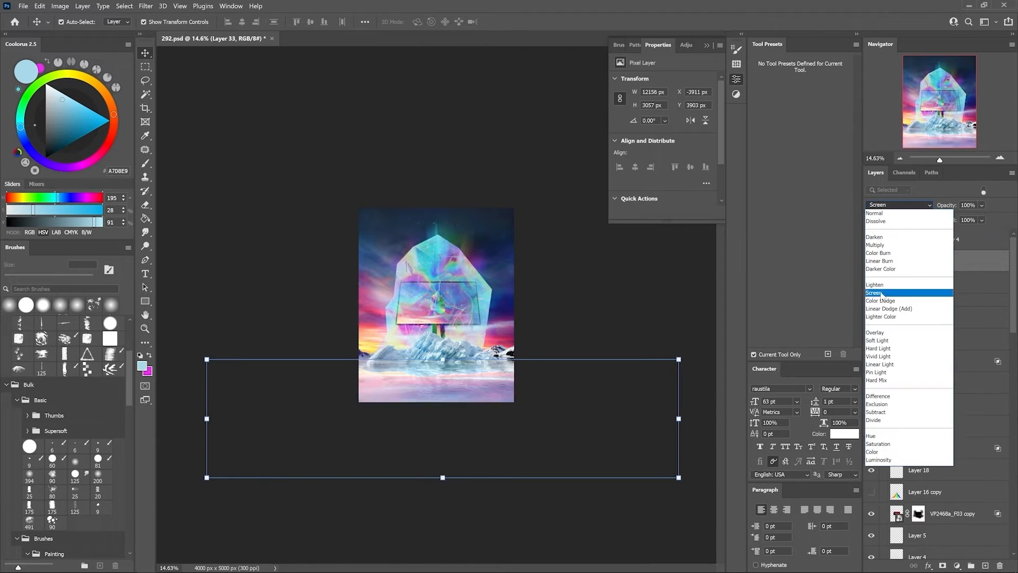
left_click(877, 339)
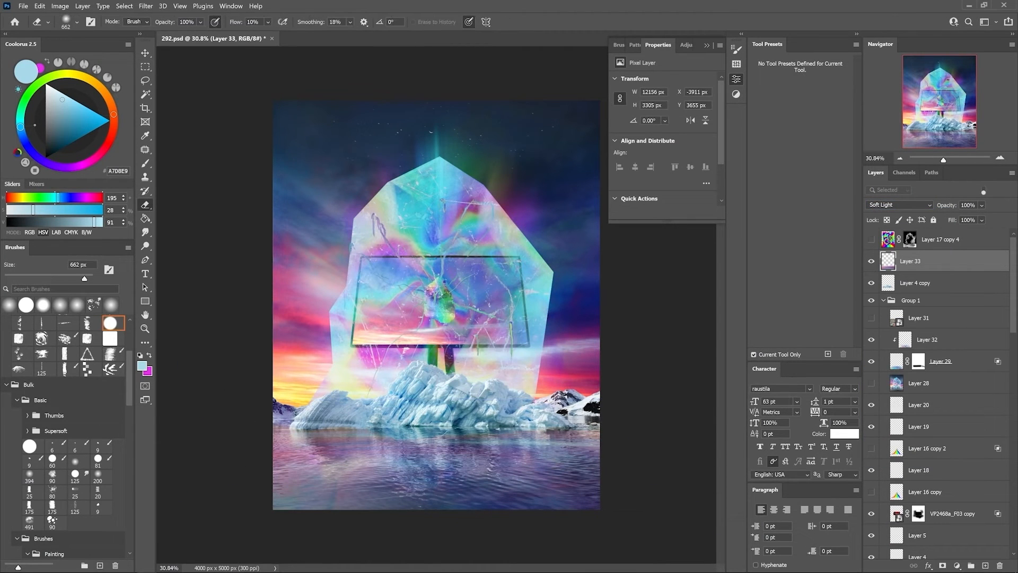
key("ctrl+t")
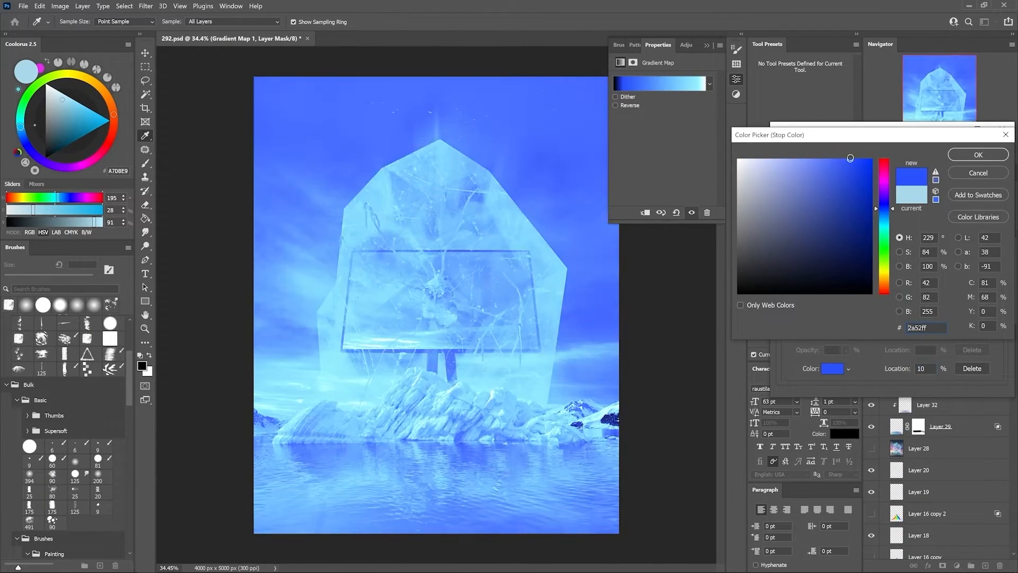
- Confirm the blue gradient stop colour and switch to the lasso for selecting the crystal outline
left_click(976, 155)
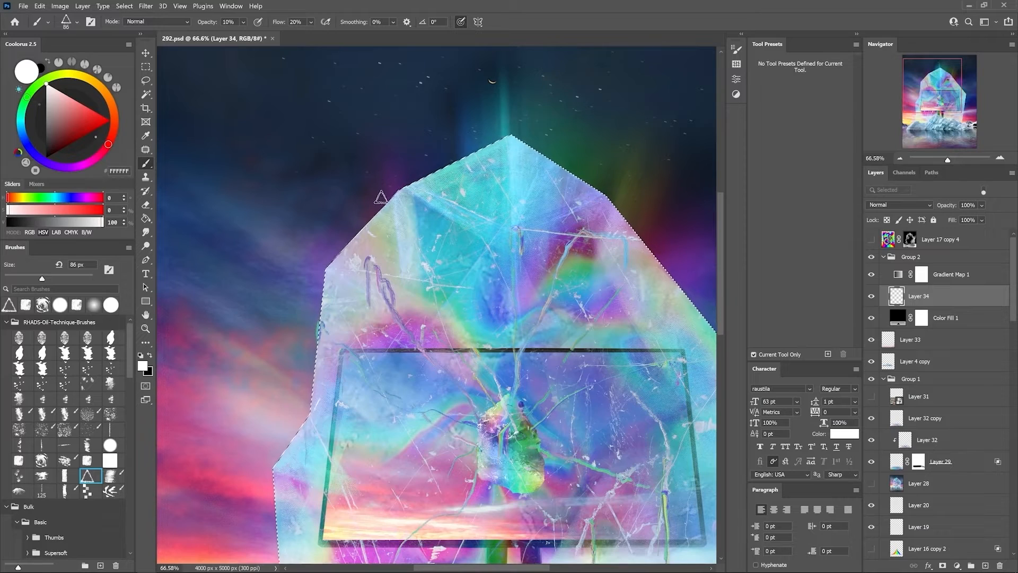
scroll("down", 3)
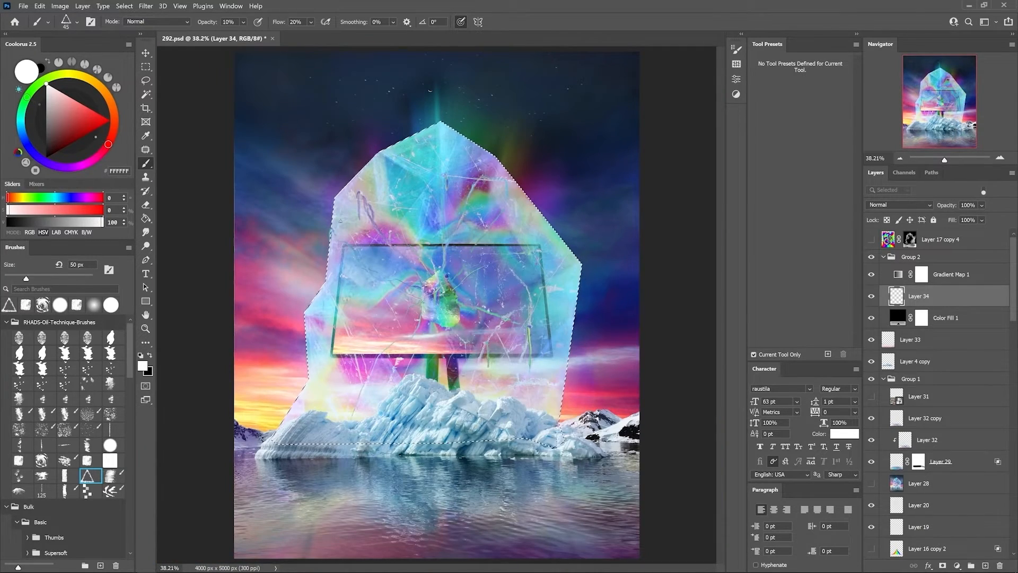
left_click(146, 80)
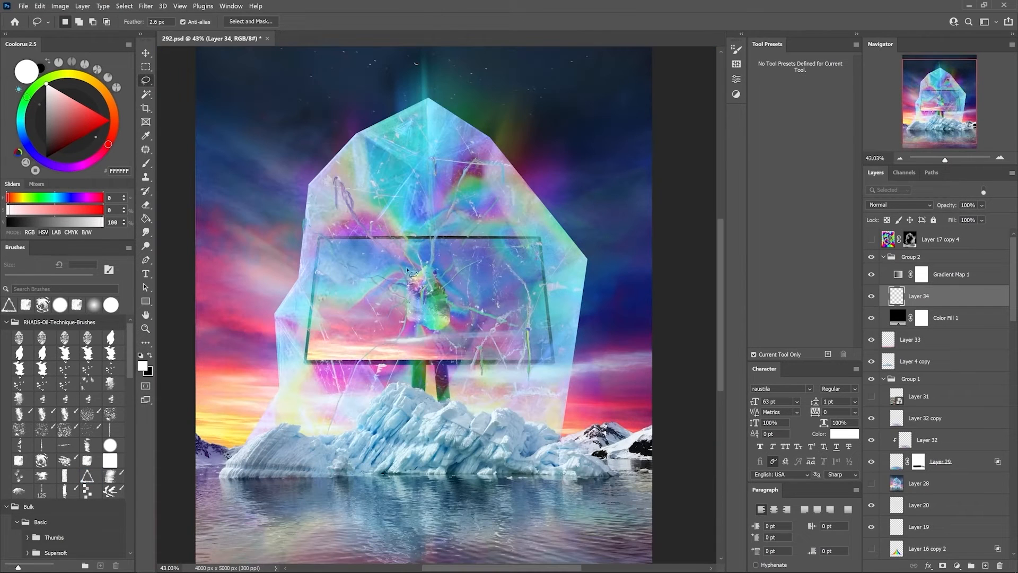
left_click(145, 164)
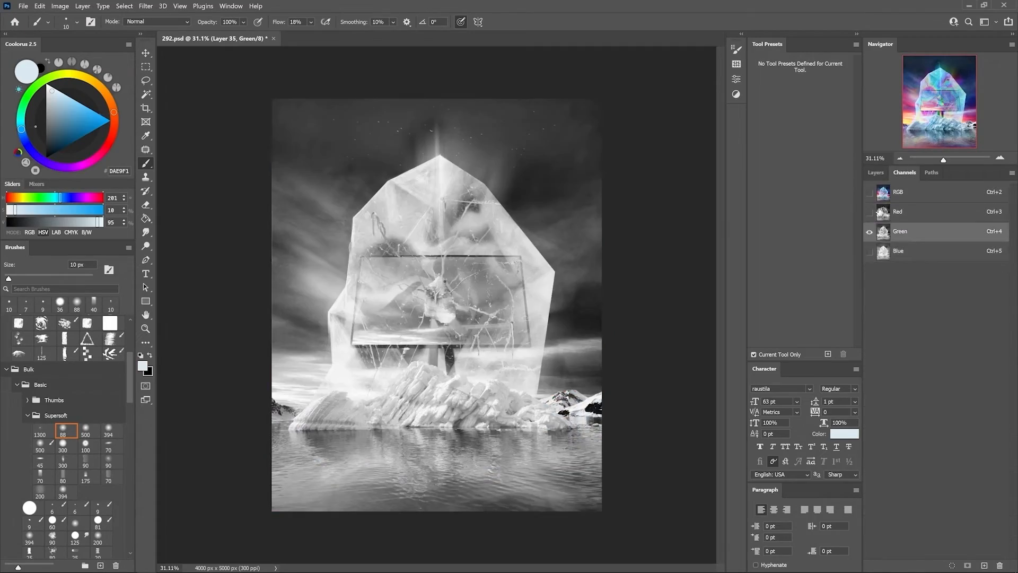
- Add a masked Curves adjustment and edit its Blue and RGB curves to deepen the purple-blue tones
left_click(875, 172)
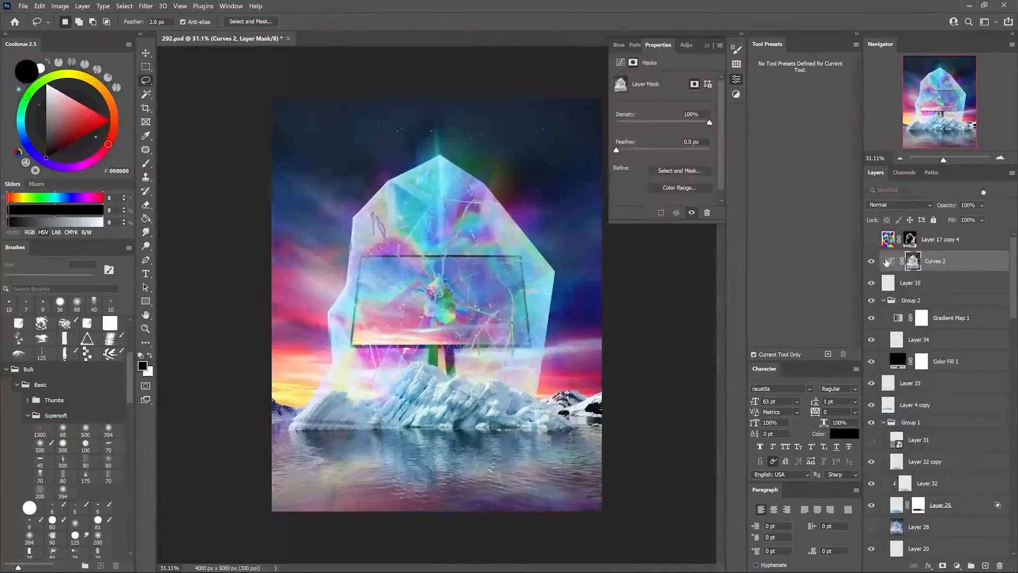
left_click(913, 261)
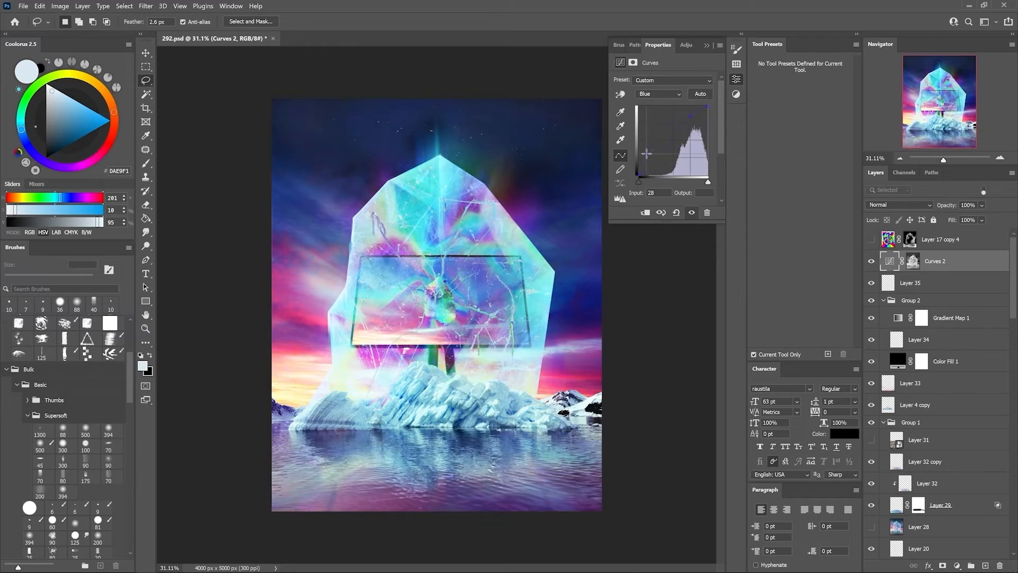
left_click(657, 94)
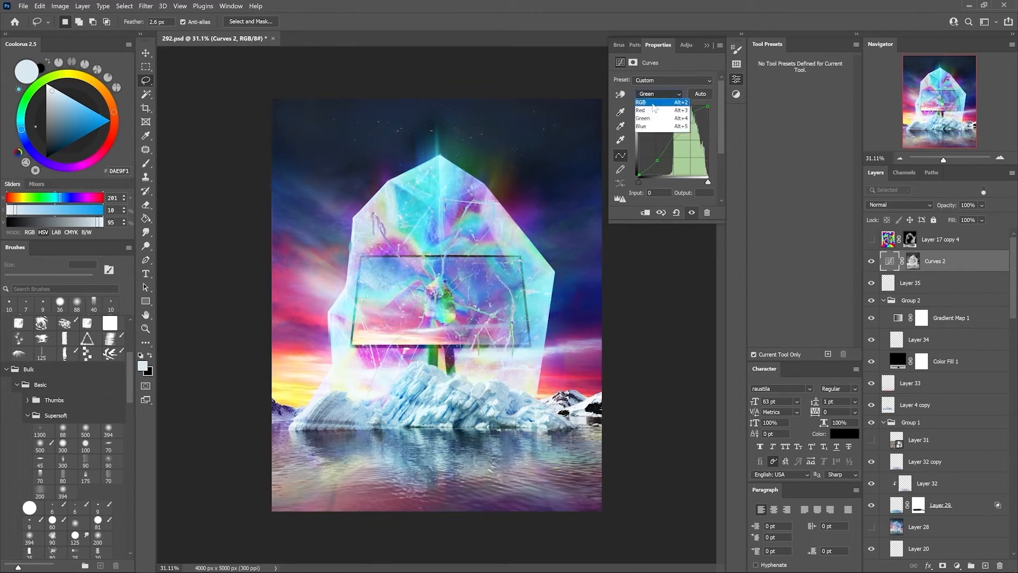
left_click(903, 172)
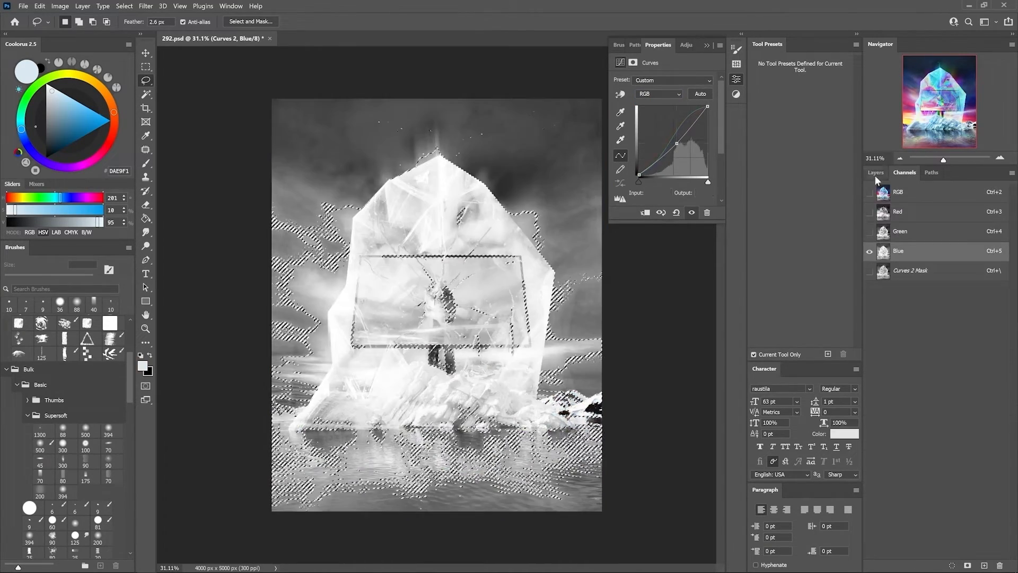
- Duplicate Layer 26 and place the copy at the top of the layer stack
left_click(874, 172)
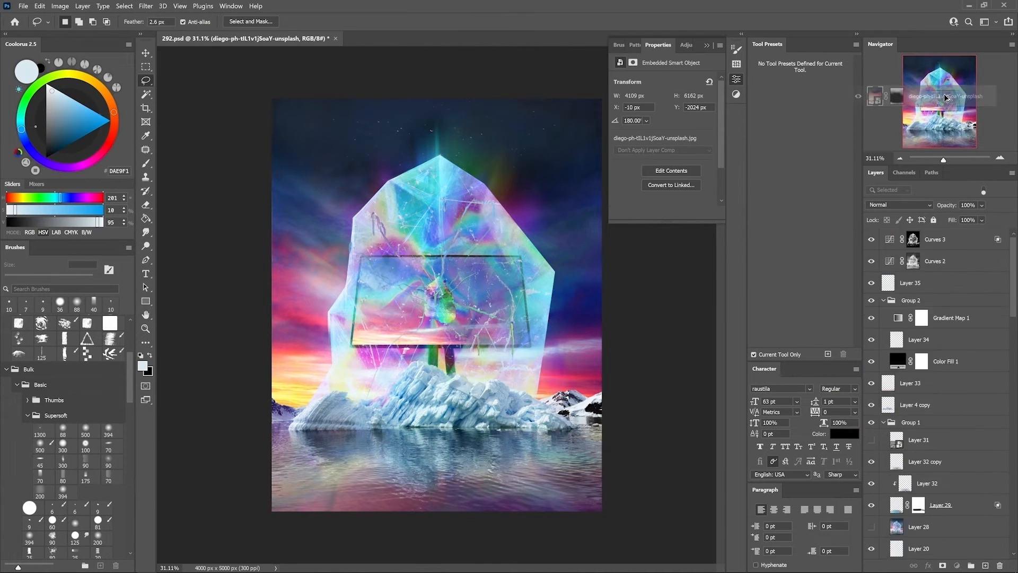
left_click(916, 260)
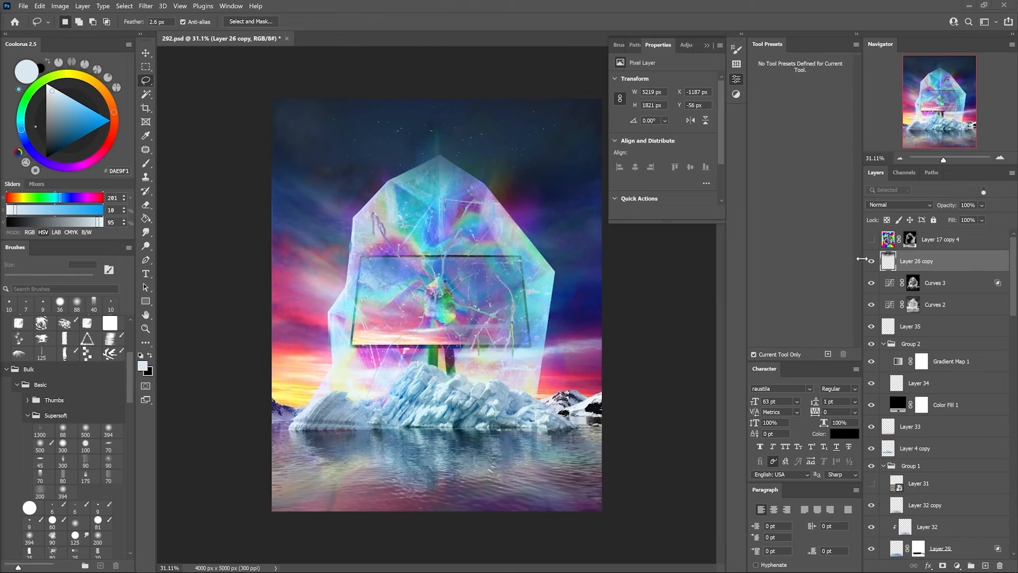